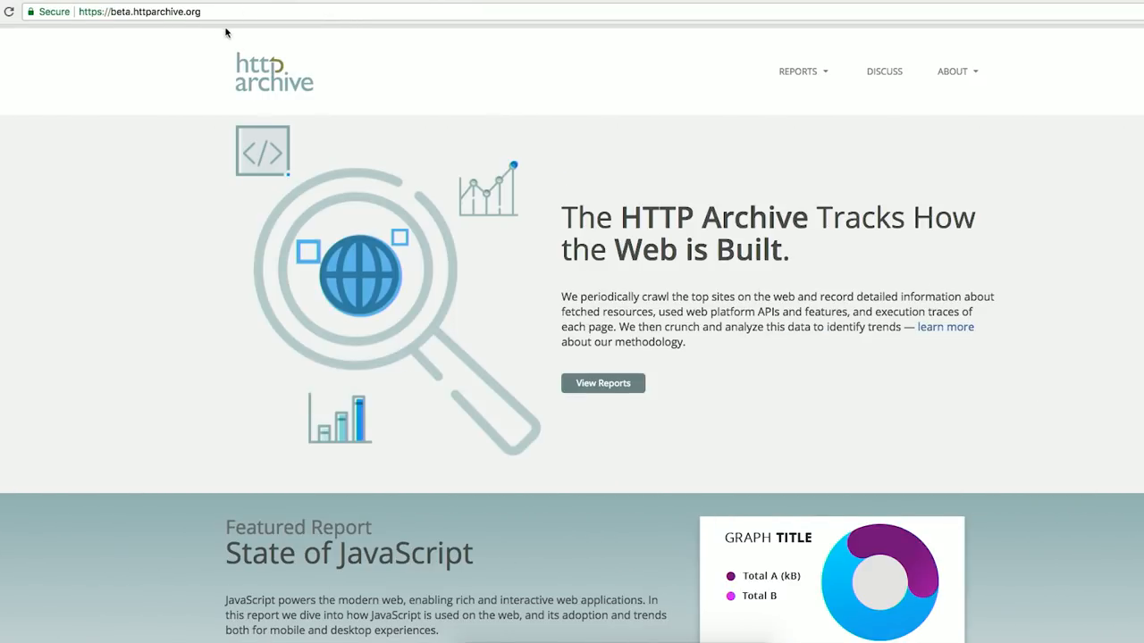
pyautogui.moveTo(195, 48)
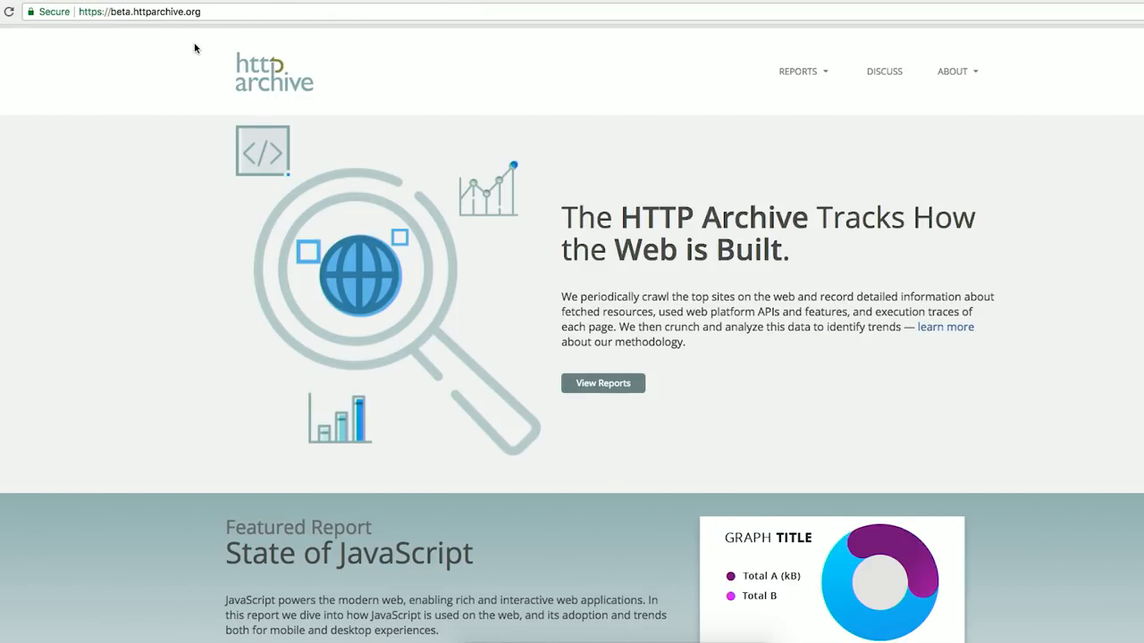
# Scroll the beta homepage past the Featured Report down to the Public Dataset BigQuery section
pyautogui.scroll(-3)
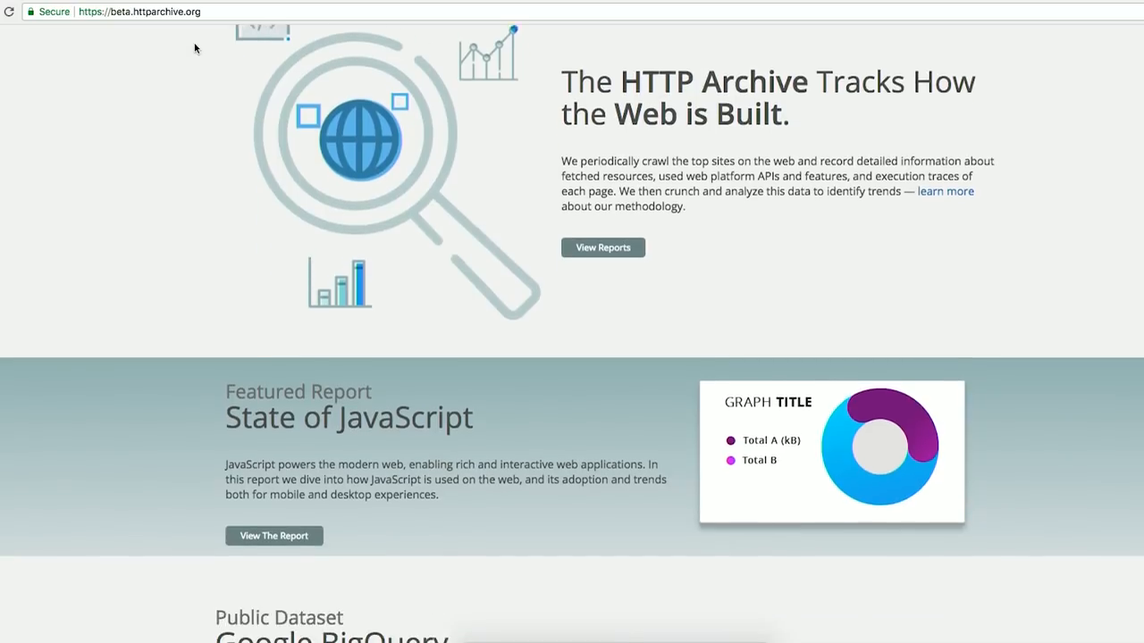
pyautogui.scroll(-3)
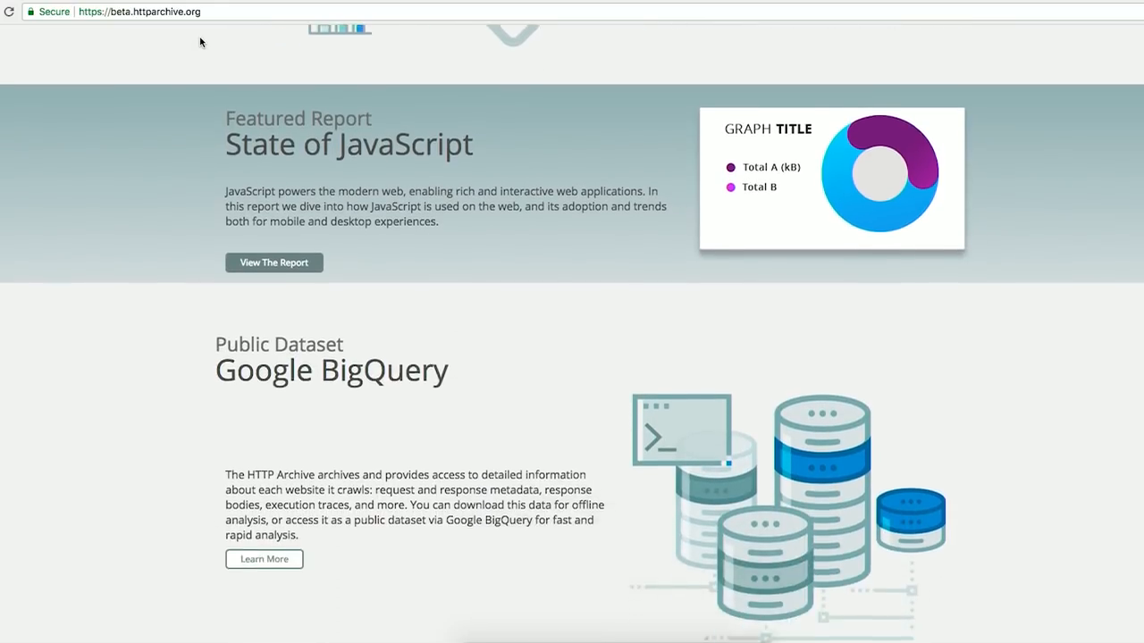
pyautogui.scroll(-3)
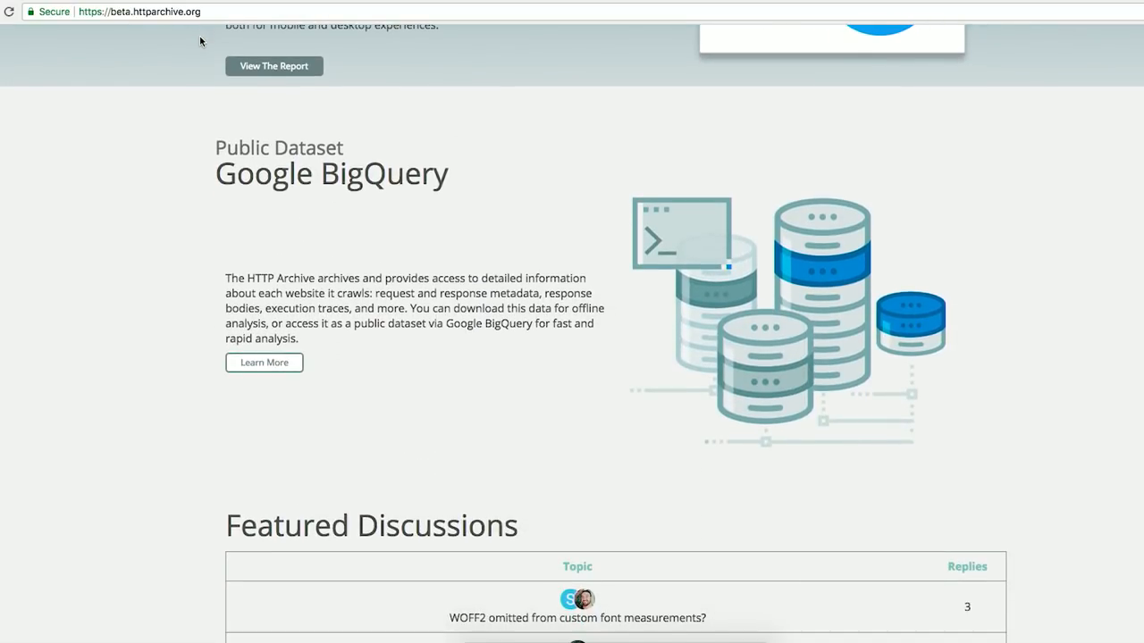
pyautogui.scroll(-3)
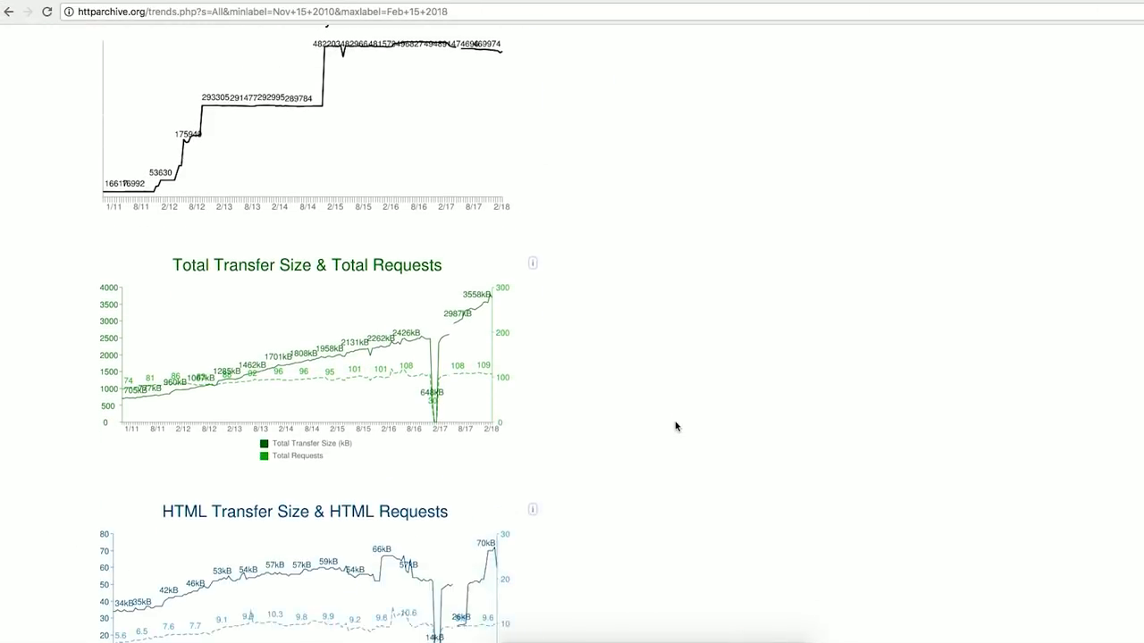
# Scroll the trends page through the Total Transfer Size & Total Requests and HTML charts
pyautogui.scroll(-3)
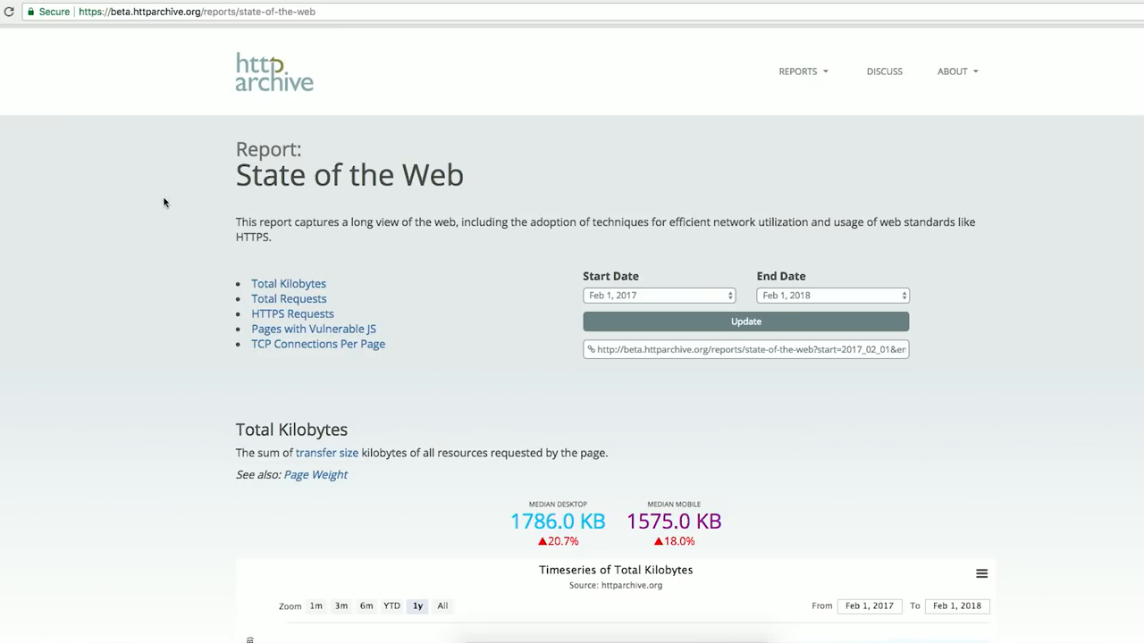
# Scroll the State of the Web report through its Total Kilobytes and Total Requests timeseries
pyautogui.scroll(-3)
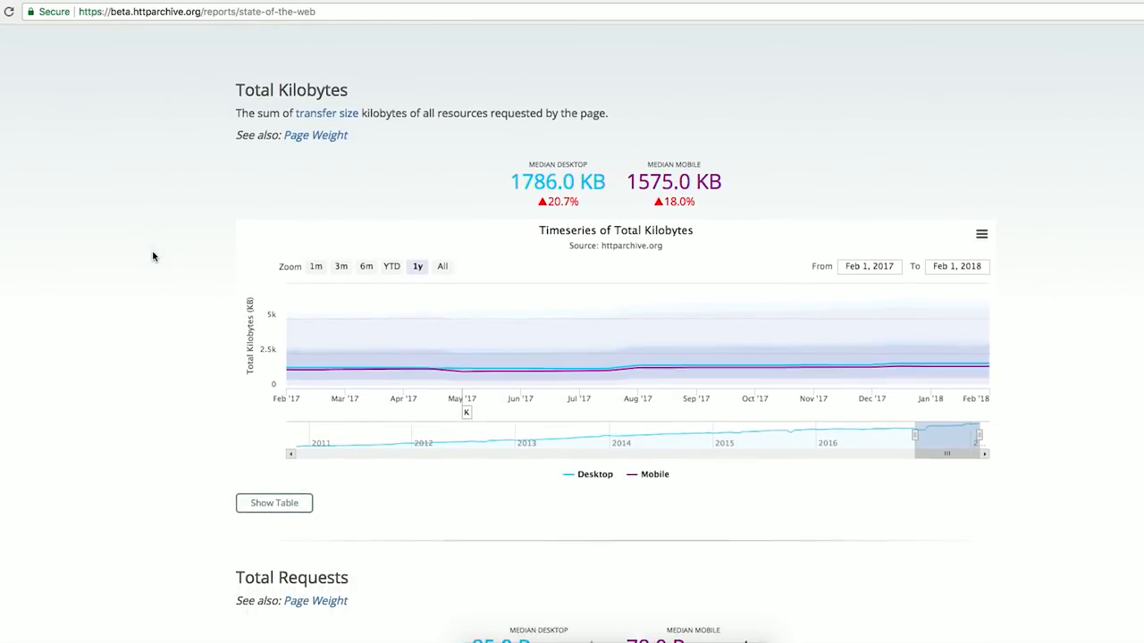
pyautogui.scroll(-3)
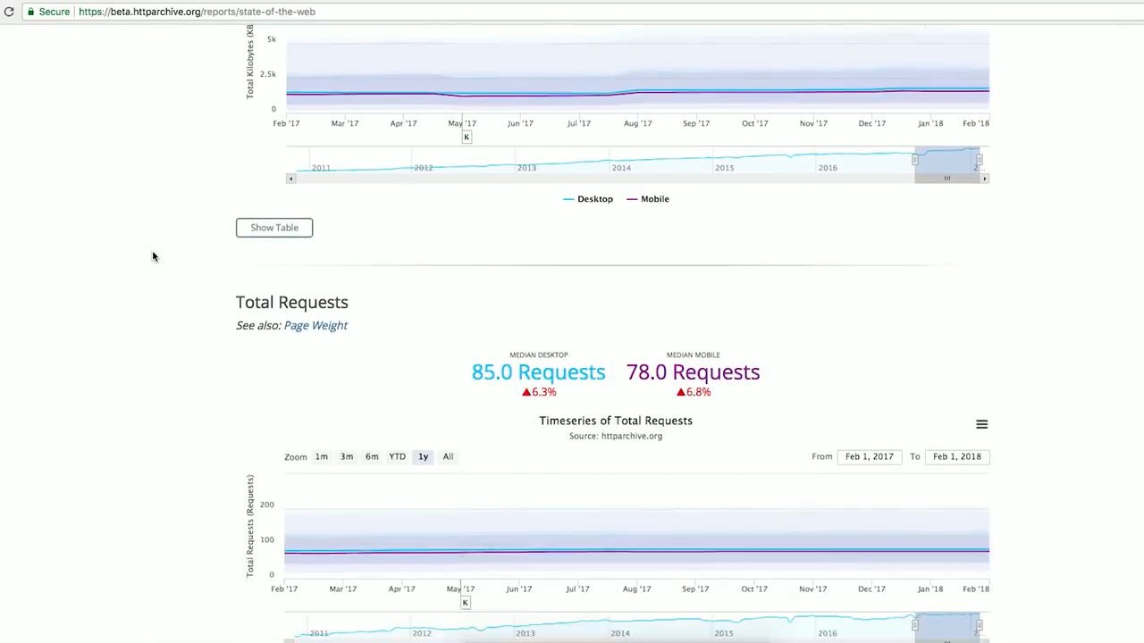
pyautogui.scroll(-3)
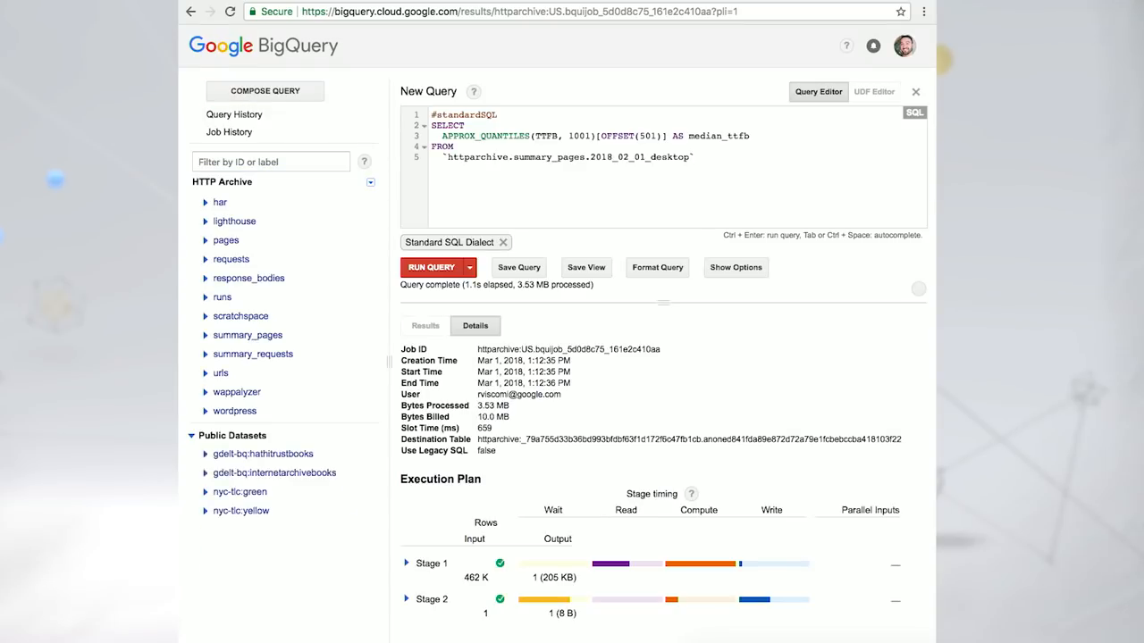
# Switch from the job details to the results showing a median_ttfb of 851
pyautogui.click(433, 268)
pyautogui.write("JSON_EXTRACT(report, '$")
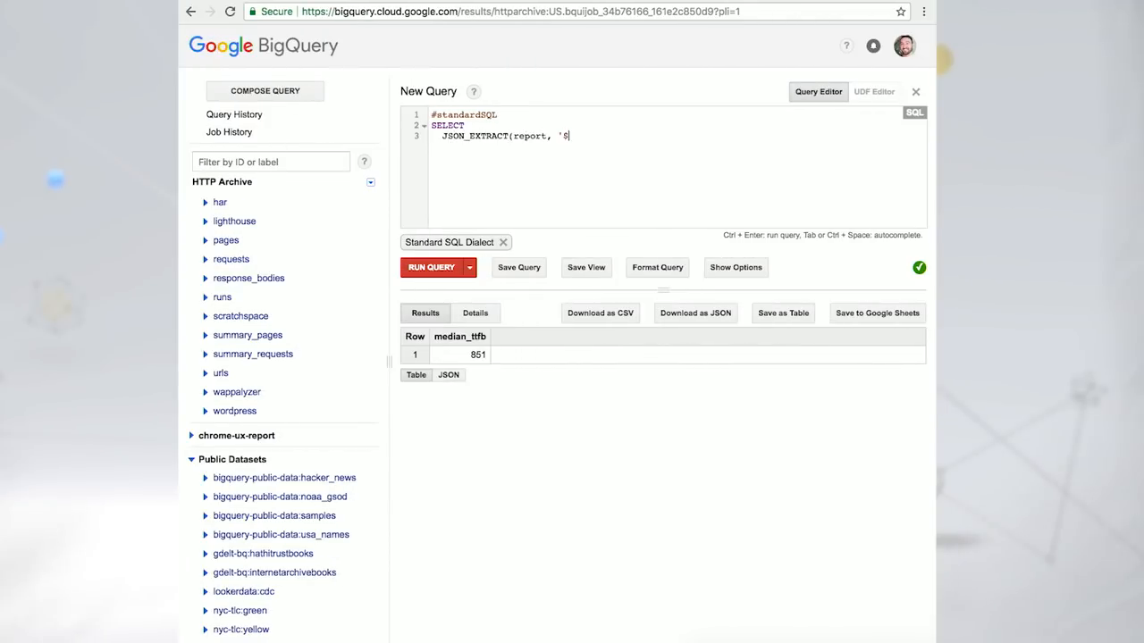
# Finish the Lighthouse service-worker score query over httparchive.lighthouse.*, run it, and view past query jobs
pyautogui.write(".audits.service-worker.score') AS sq")
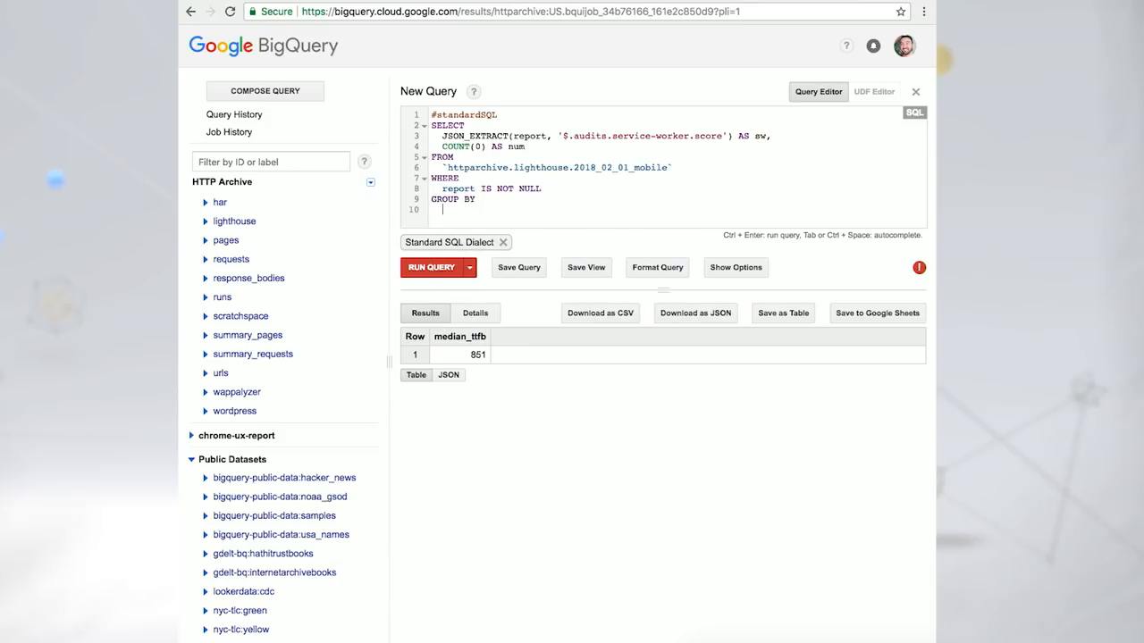
pyautogui.click(437, 268)
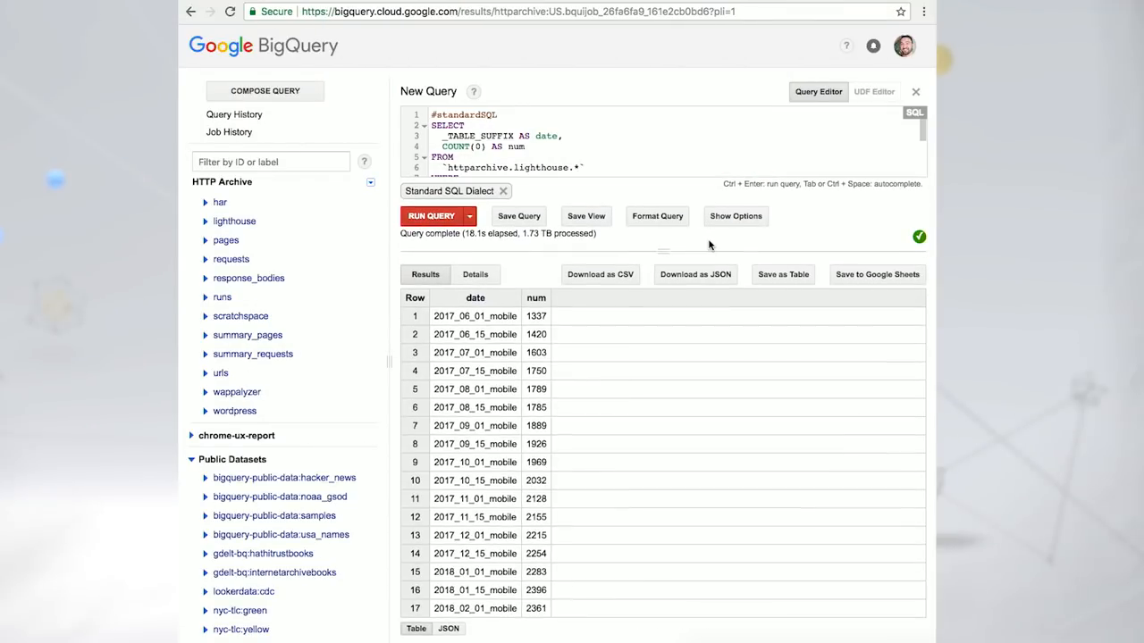
pyautogui.click(229, 132)
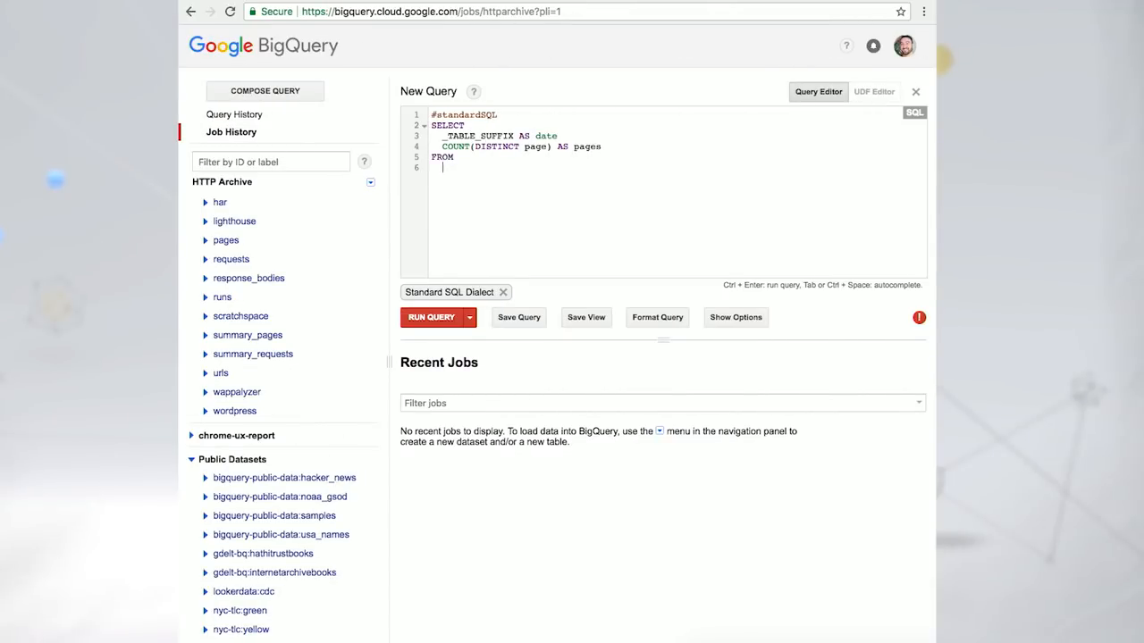
# Run a query counting distinct pages per crawl from httparchive.requests.* where url LIKE '%coinhive%' on desktop tables
pyautogui.write('`httparchive.requests.*`')
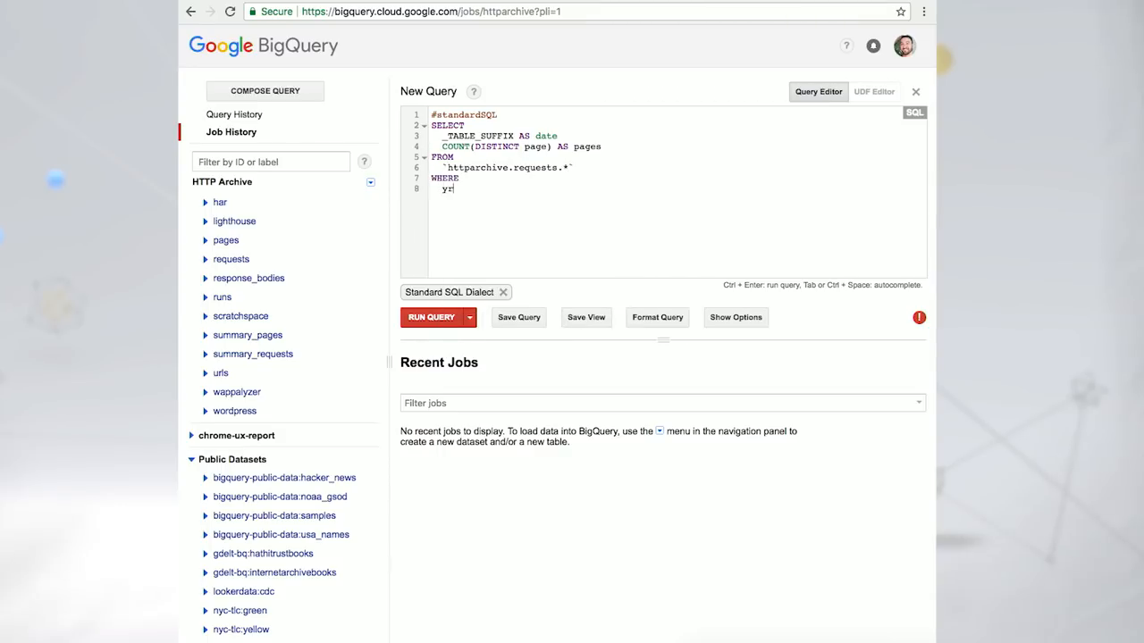
pyautogui.write("url LIKE '%coinhive%' AND")
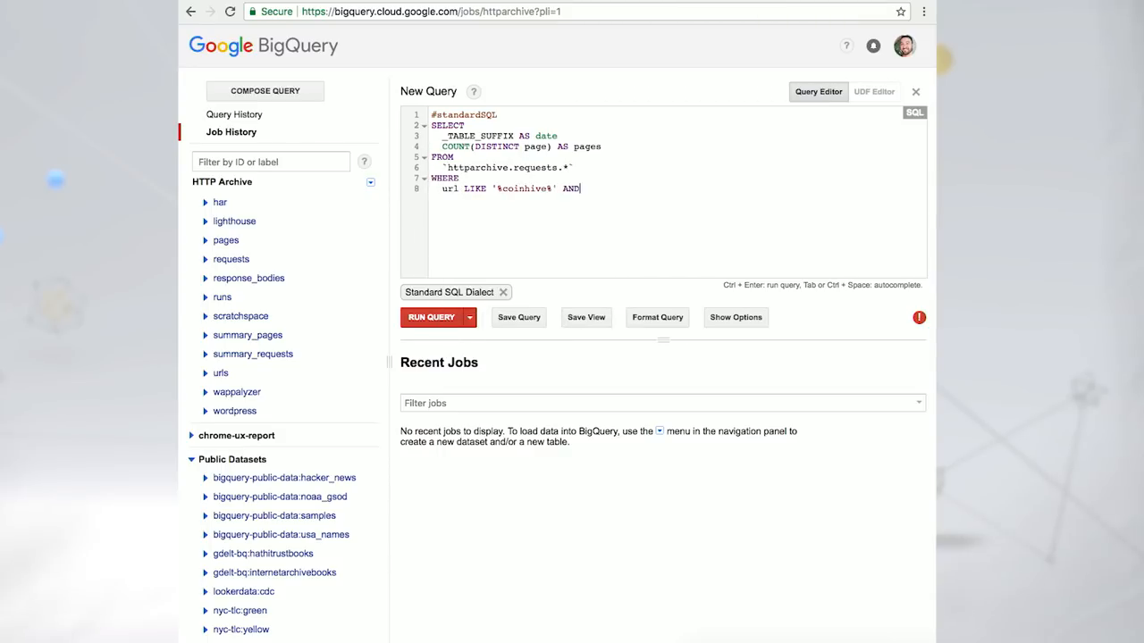
pyautogui.write("ENDS_WITH(_TABLE_SUFFIX, 'desktop')")
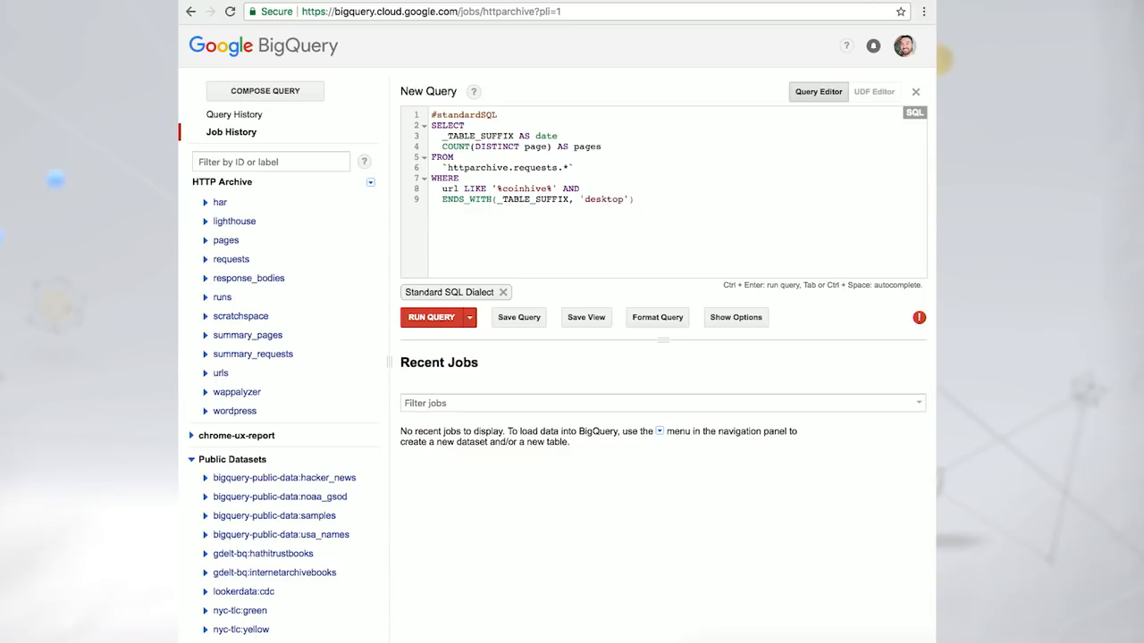
pyautogui.click(433, 318)
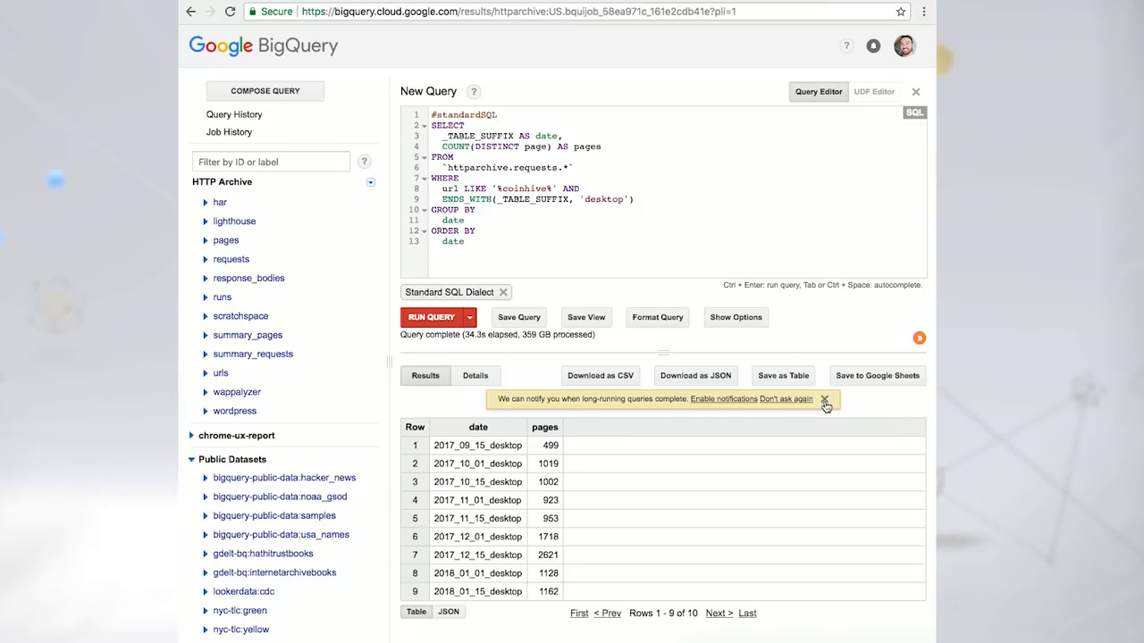
# Run the query listing distinct 2018_02_01_desktop pages loading coinhive on .gov or .edu domains
pyautogui.click(824, 401)
pyautogui.write("(page LIKE '%.gov%' O)")
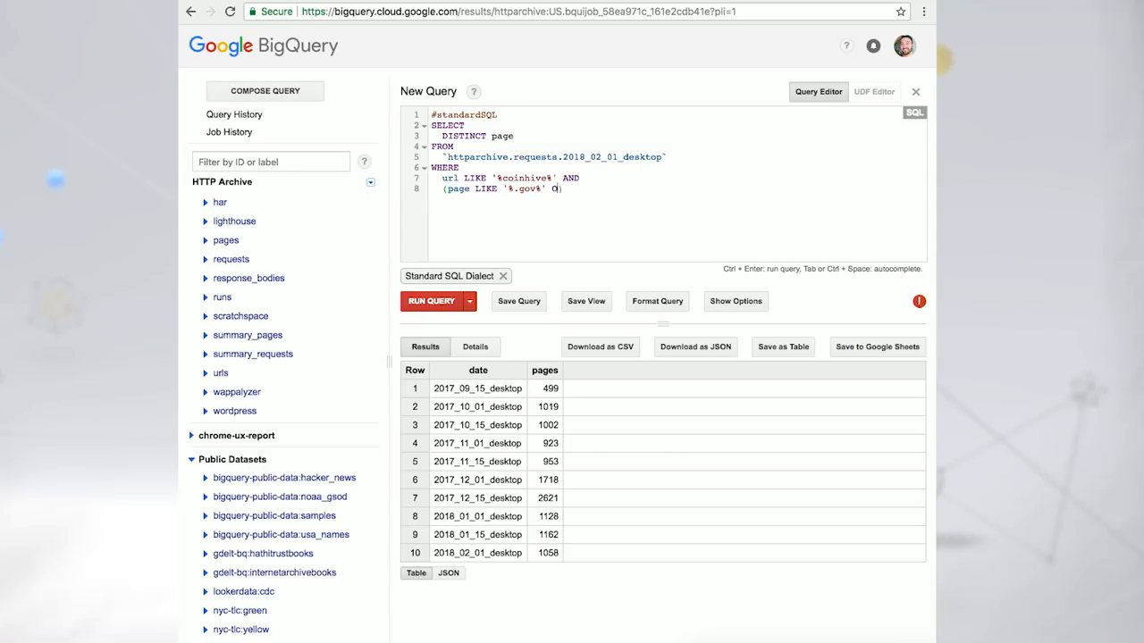
pyautogui.click(433, 301)
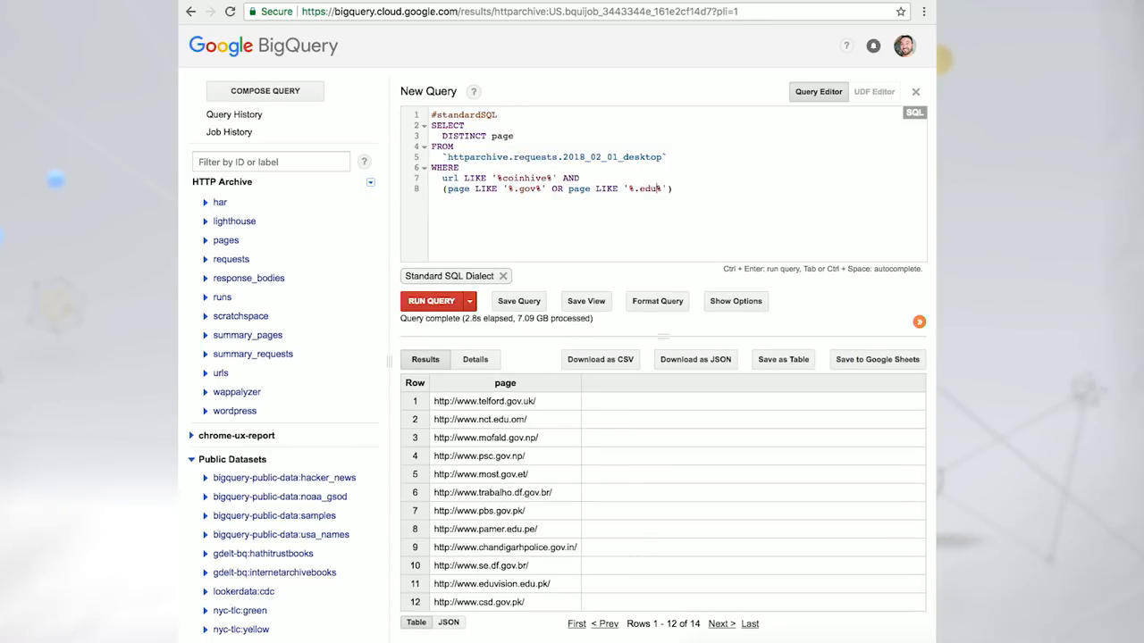